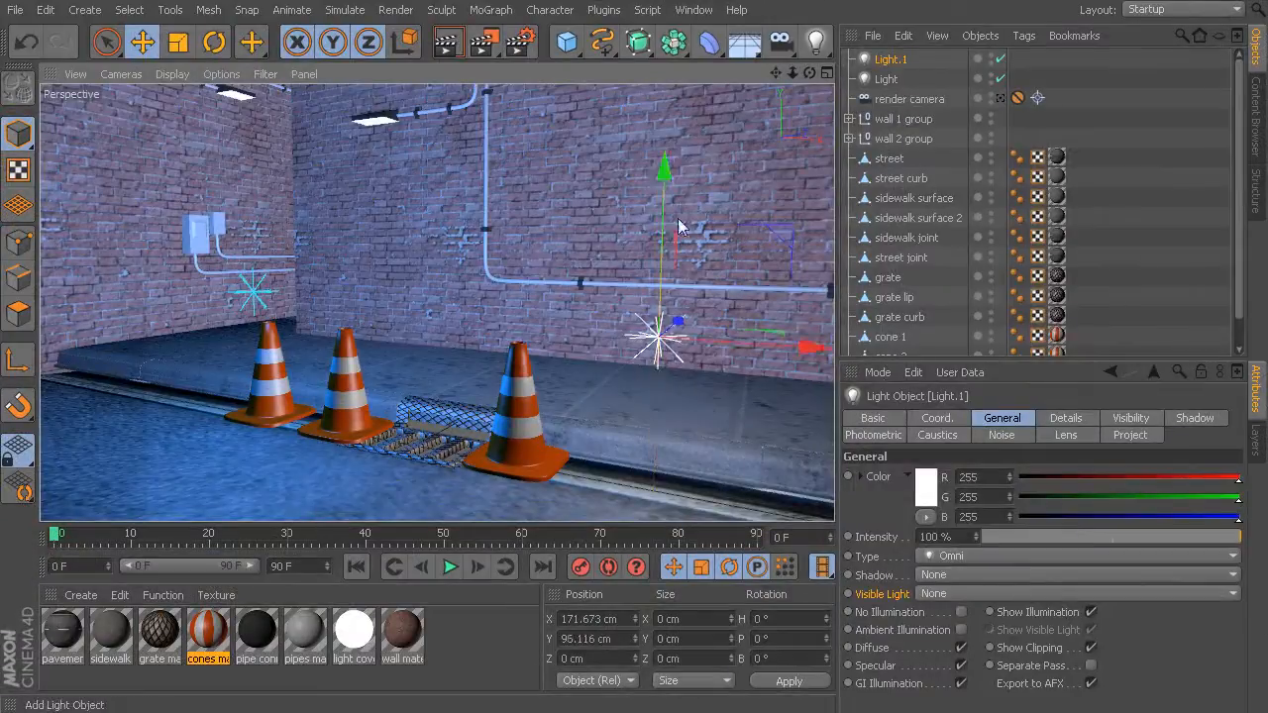
Tint the light light red, set it to include listed objects, and disable the Plane's shadow casting
left_click(925, 476)
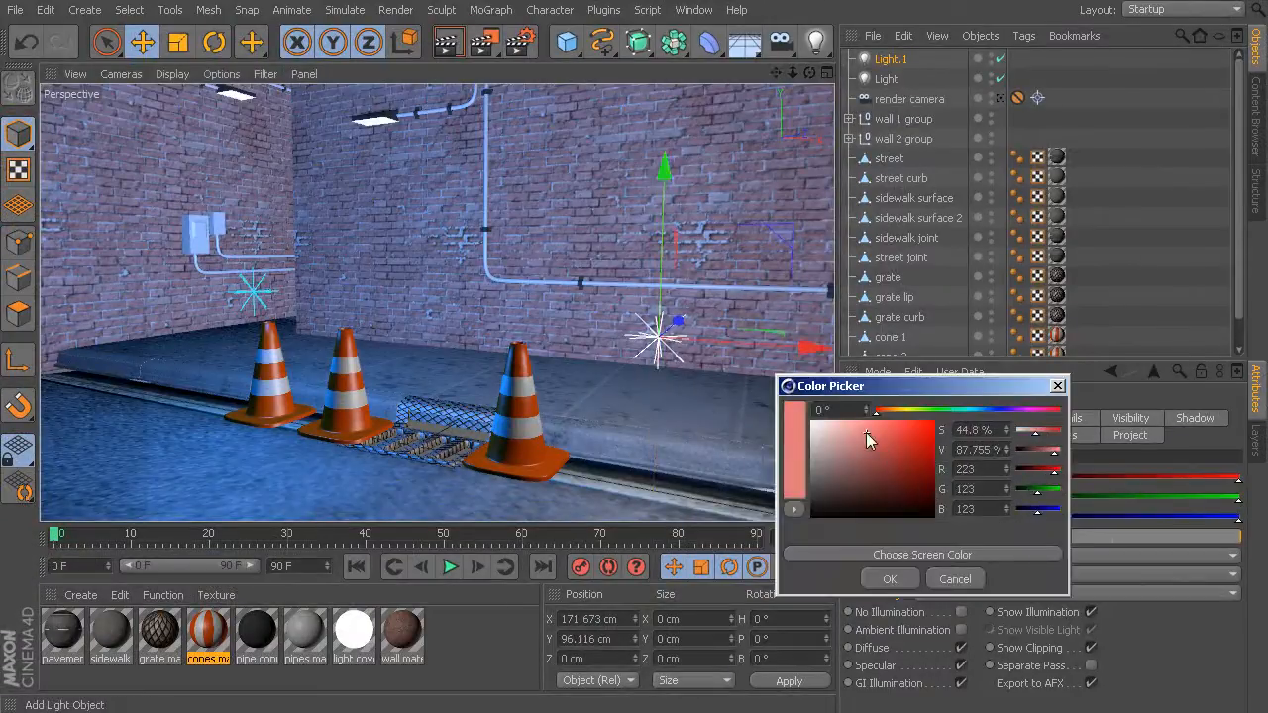
left_click(889, 579)
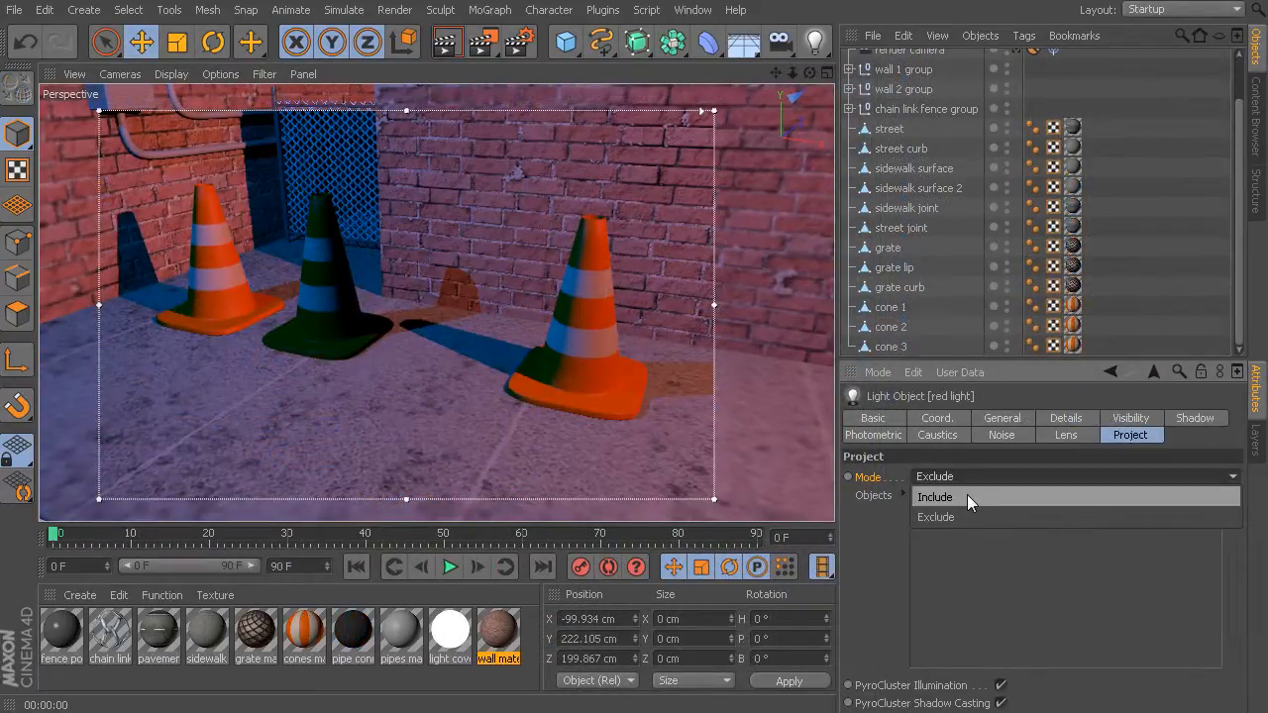
left_click(934, 496)
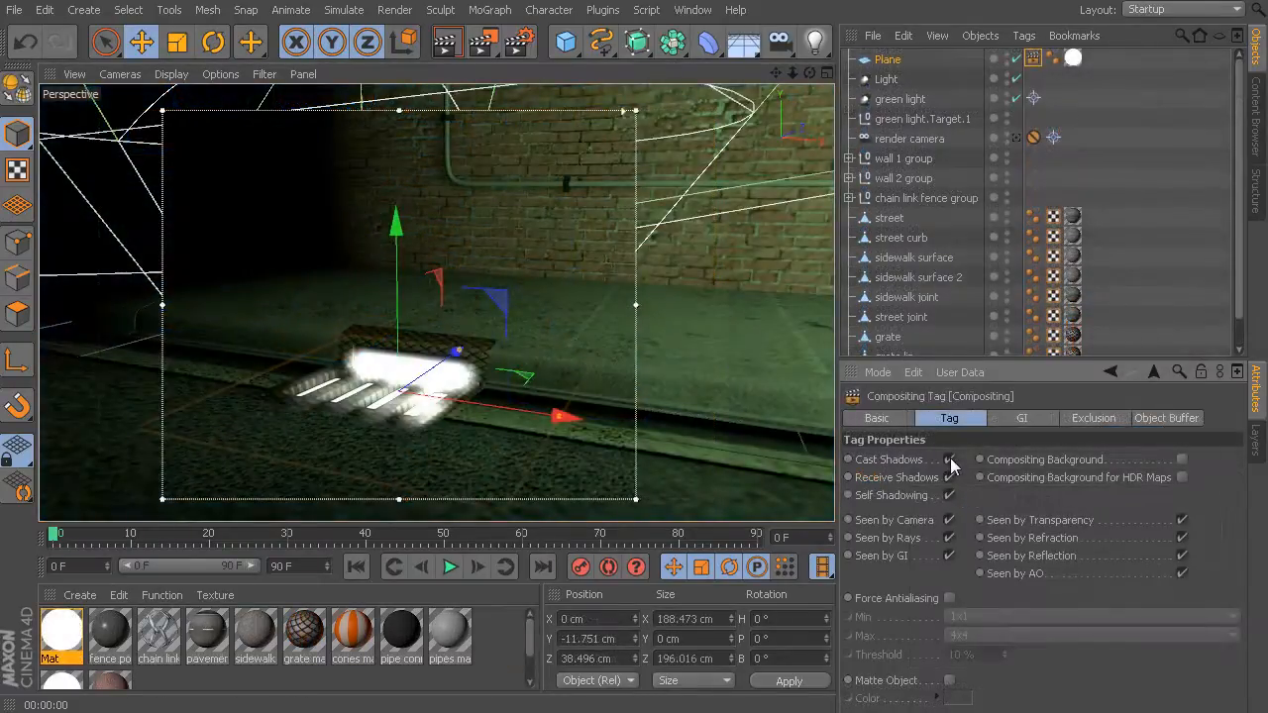
left_click(949, 459)
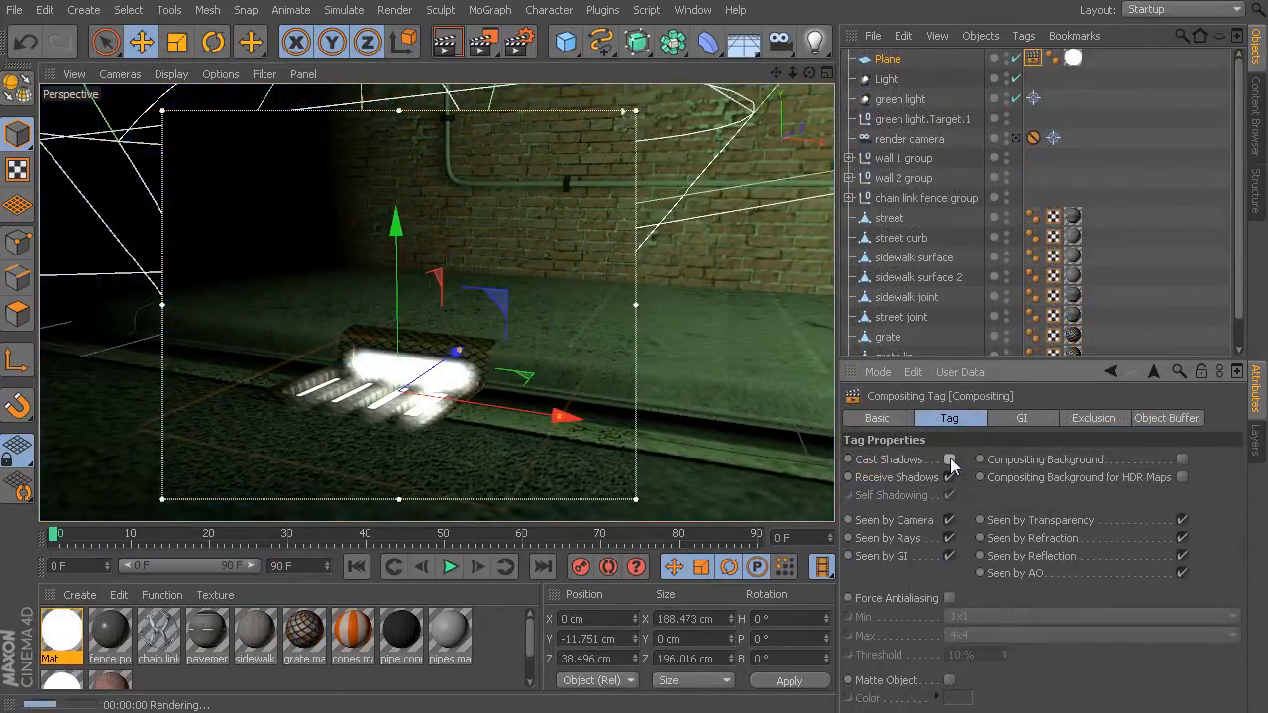